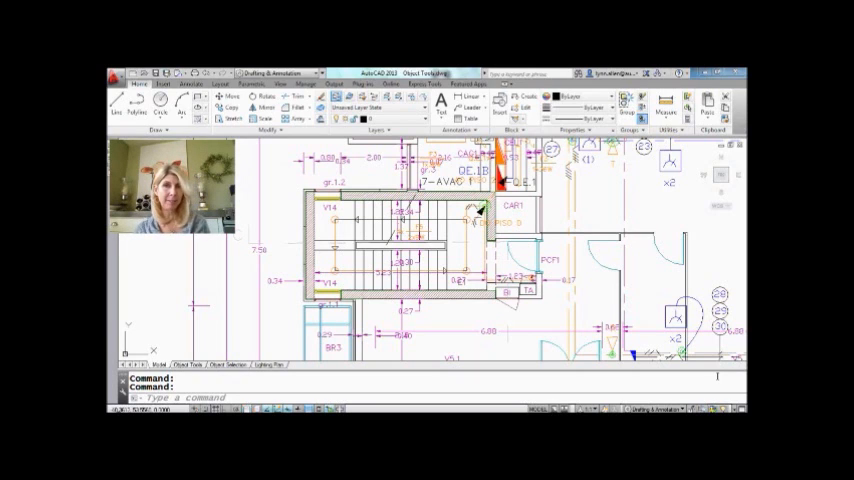
mouse_move(294, 208)
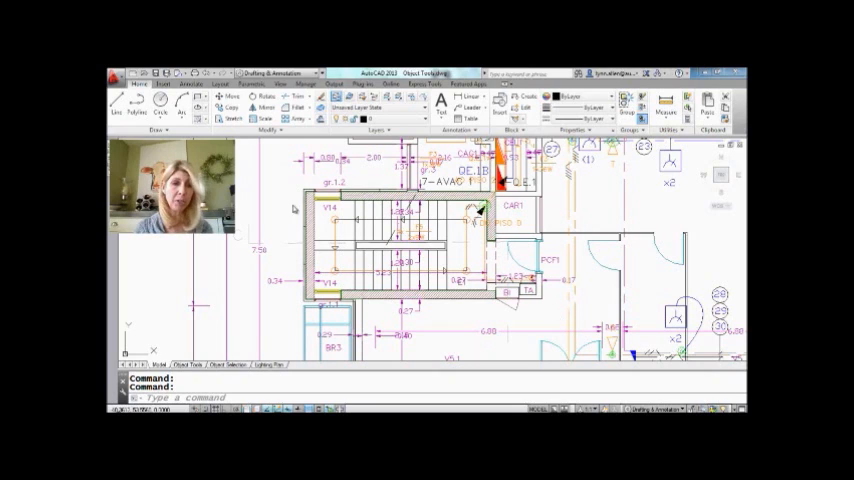
mouse_move(292, 210)
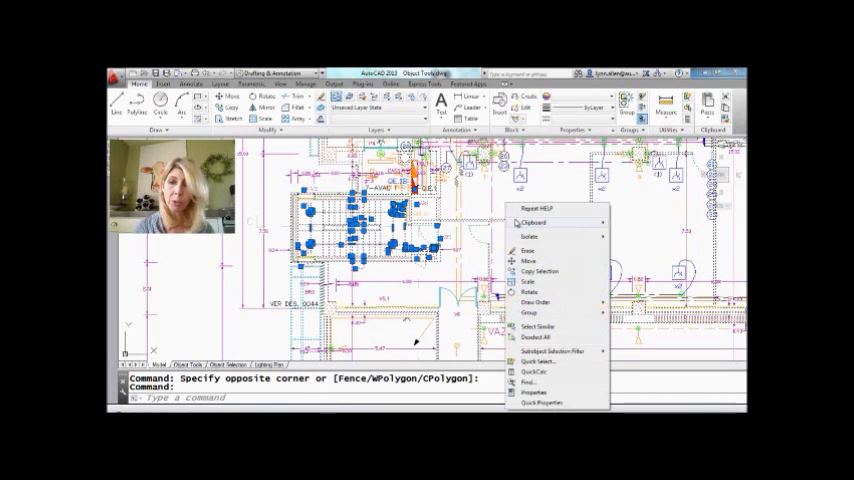
mouse_move(532, 236)
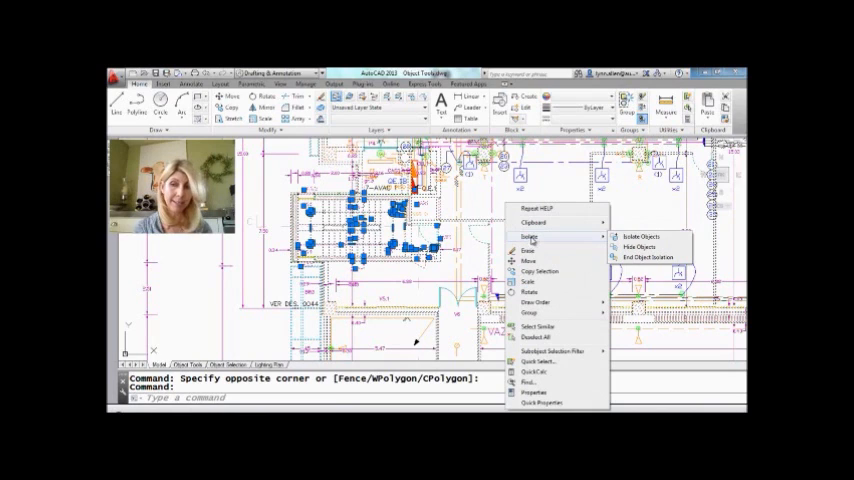
mouse_move(640, 236)
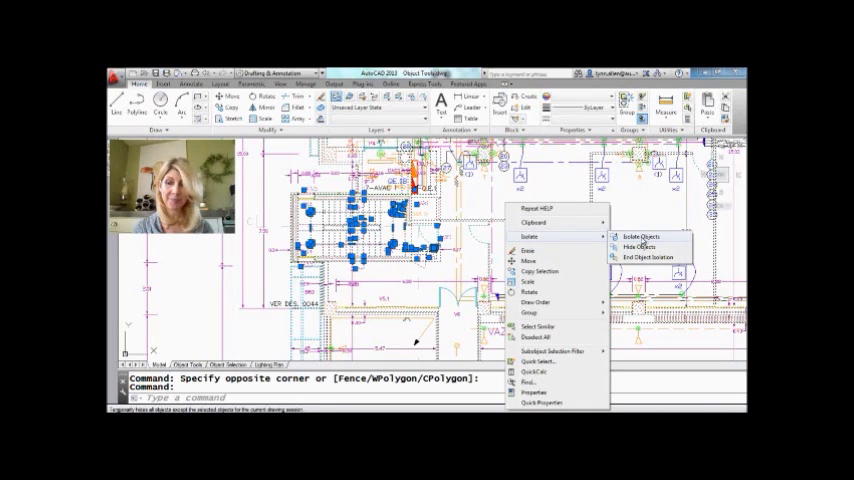
Isolate the window-selected stair core objects via Isolate > Isolate Objects.
click(628, 236)
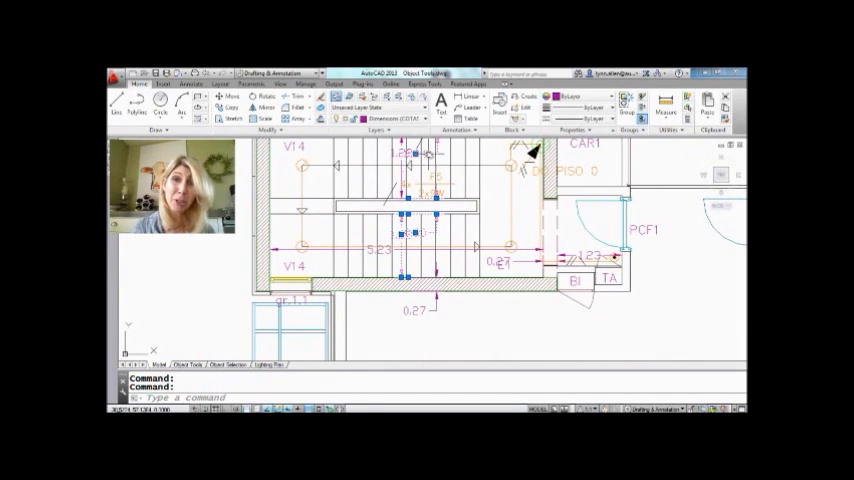
mouse_move(484, 178)
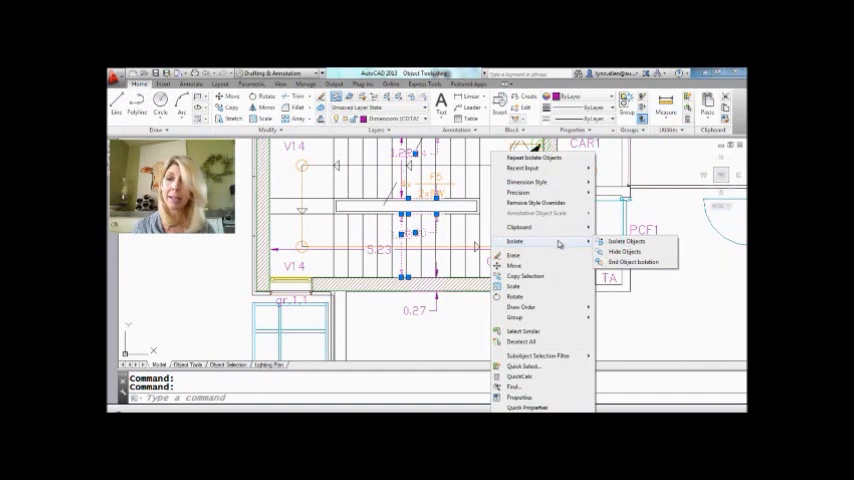
mouse_move(624, 252)
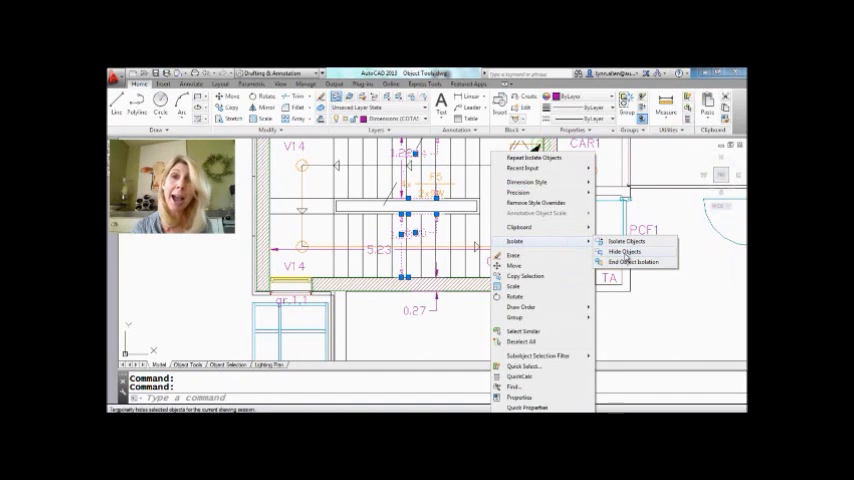
Hide the three selected stair objects via Isolate > Hide Objects.
click(620, 252)
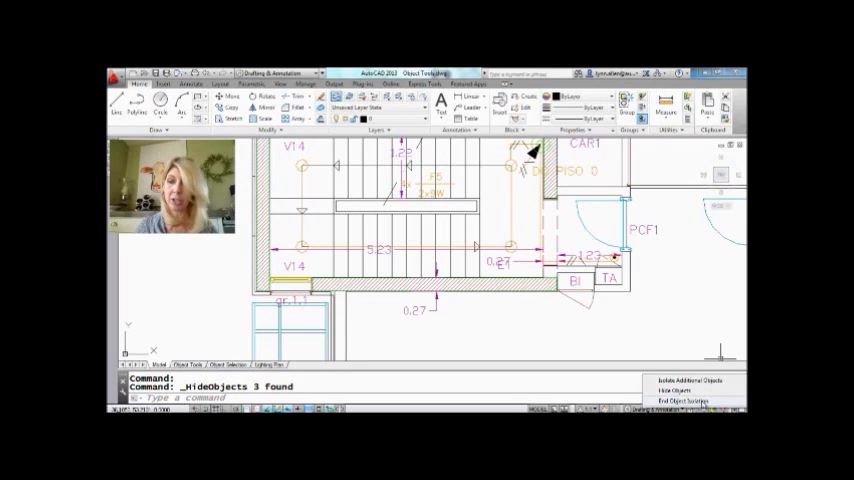
End object isolation from the status bar, restoring all 2299 hidden objects.
click(680, 394)
text(o)
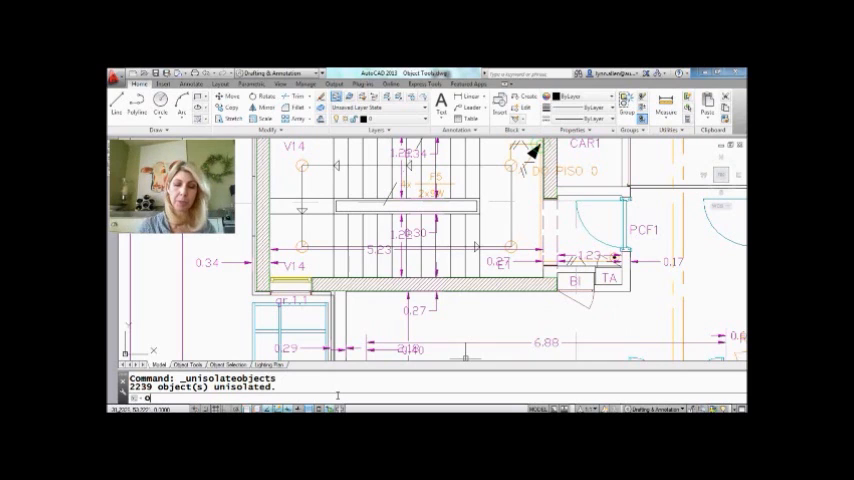
Enter OBJECTISOLATIONMODE at the command line to call up the persistence setting.
text(bjectis)
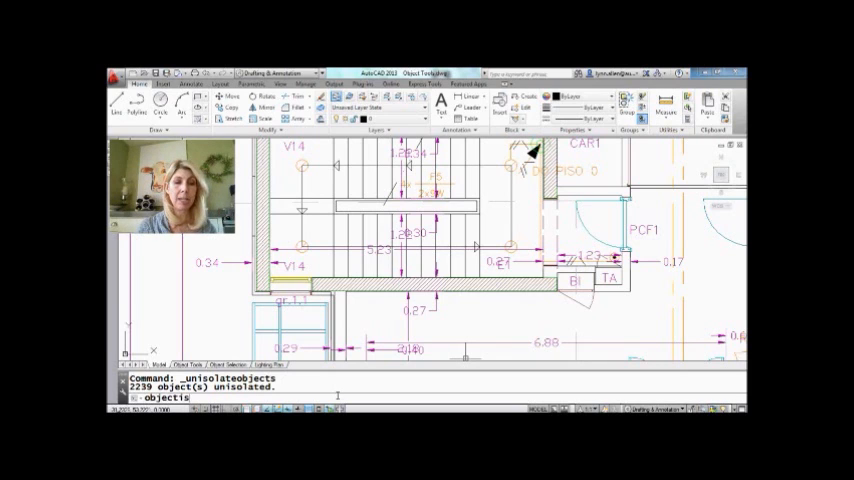
text(OBJECTISOLATIONmo)
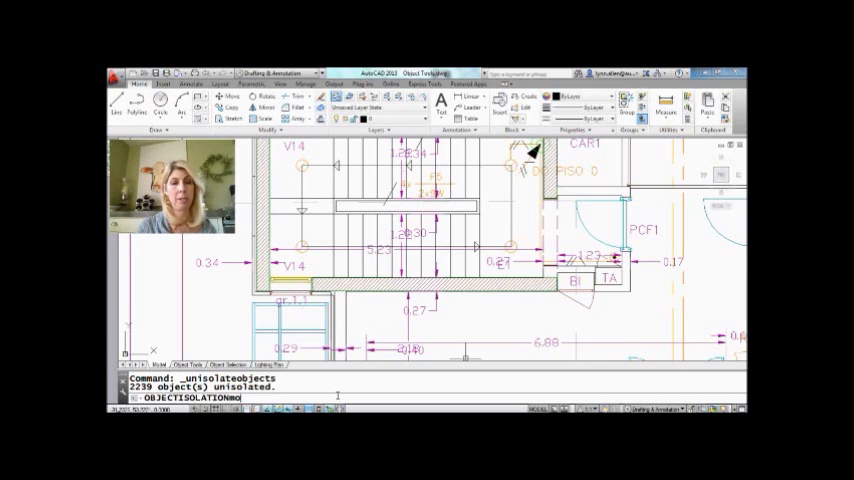